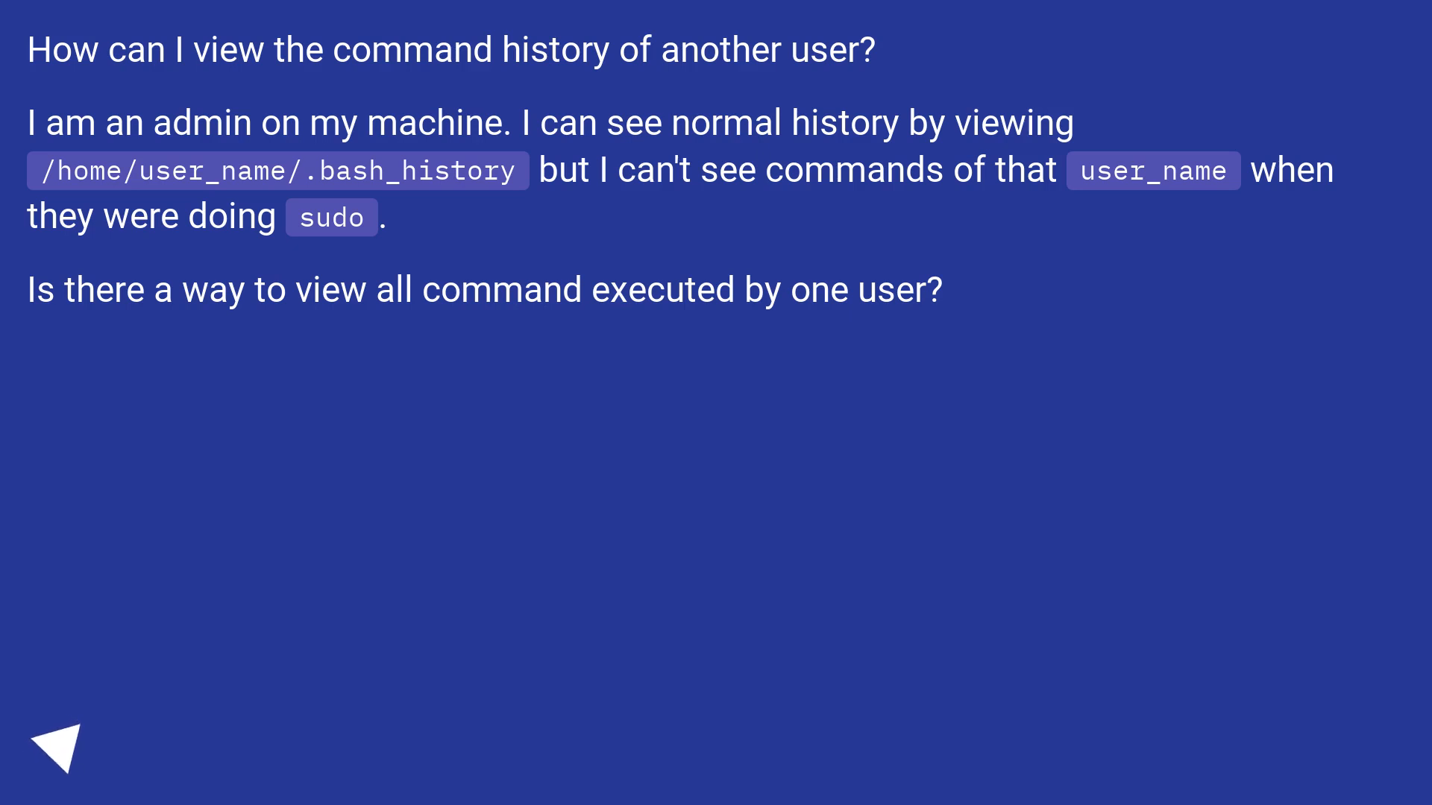
pyautogui.click(55, 754)
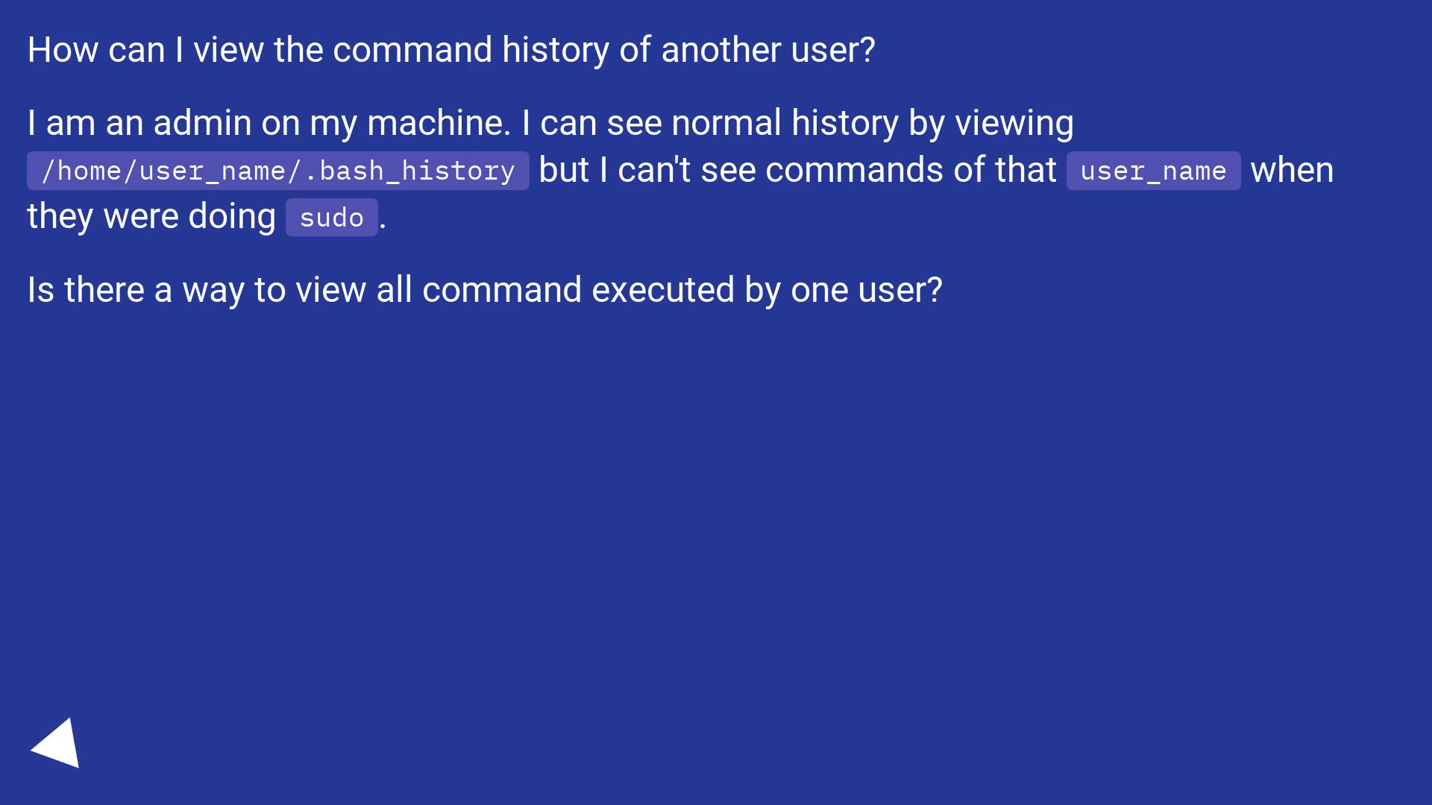
pyautogui.click(56, 753)
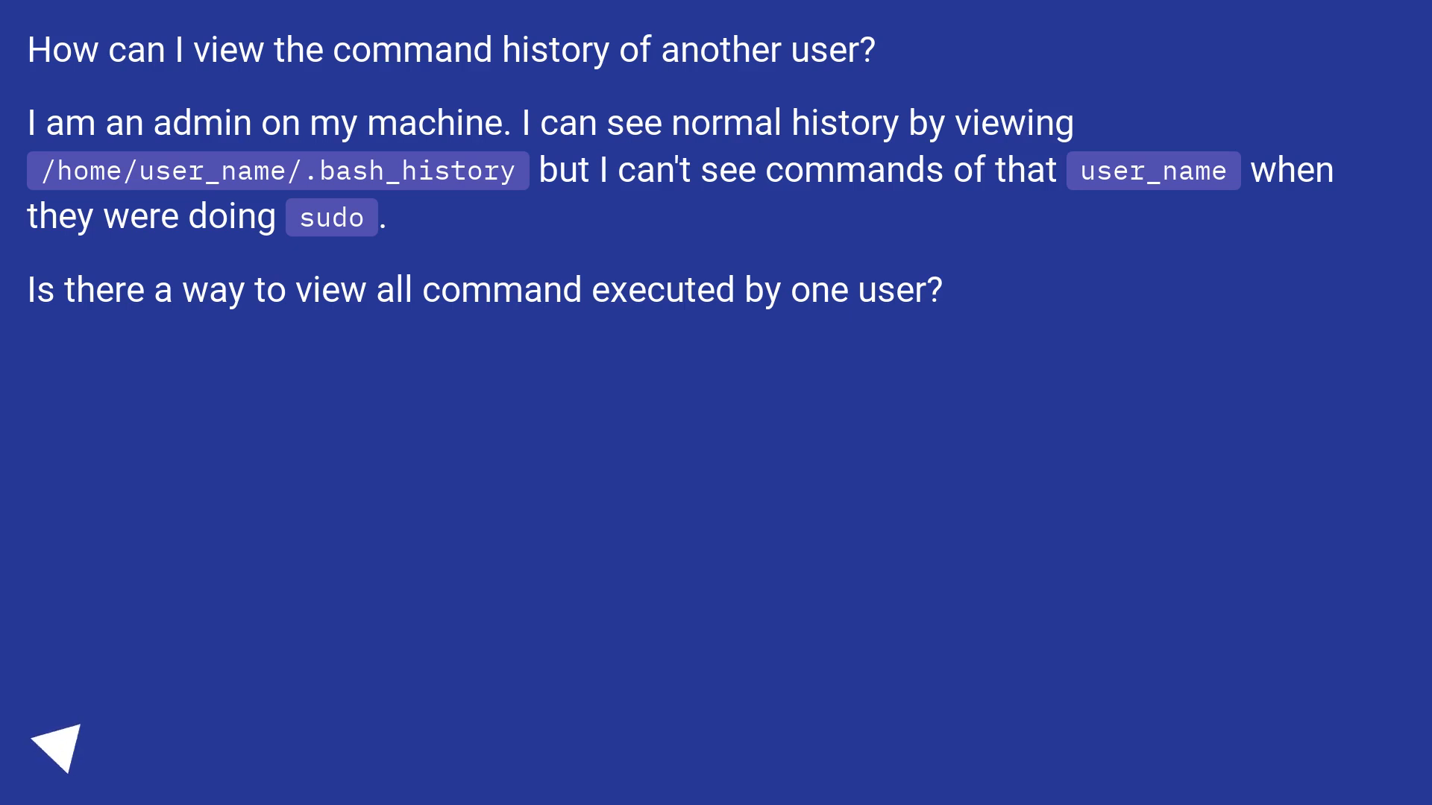
pyautogui.click(54, 753)
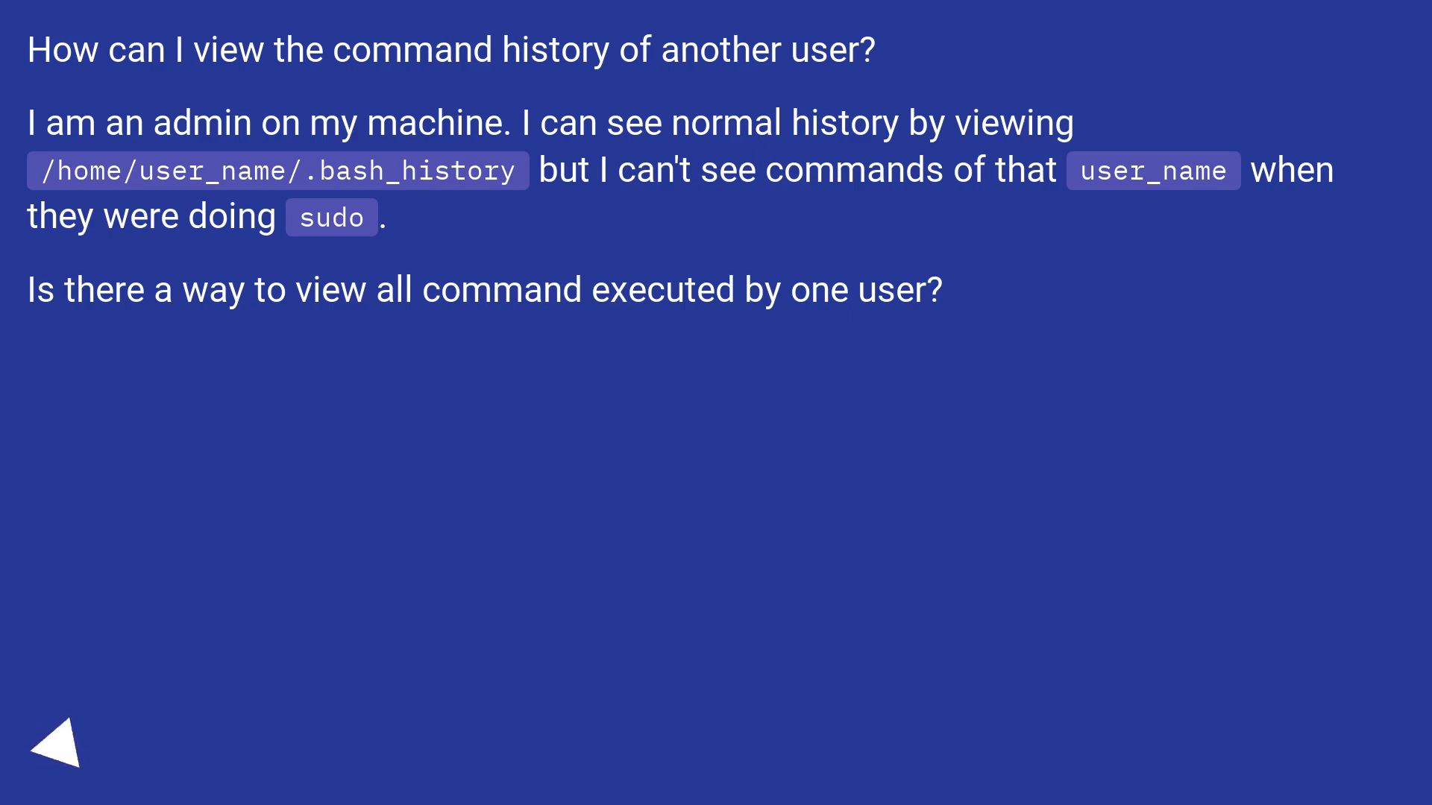
pyautogui.click(53, 748)
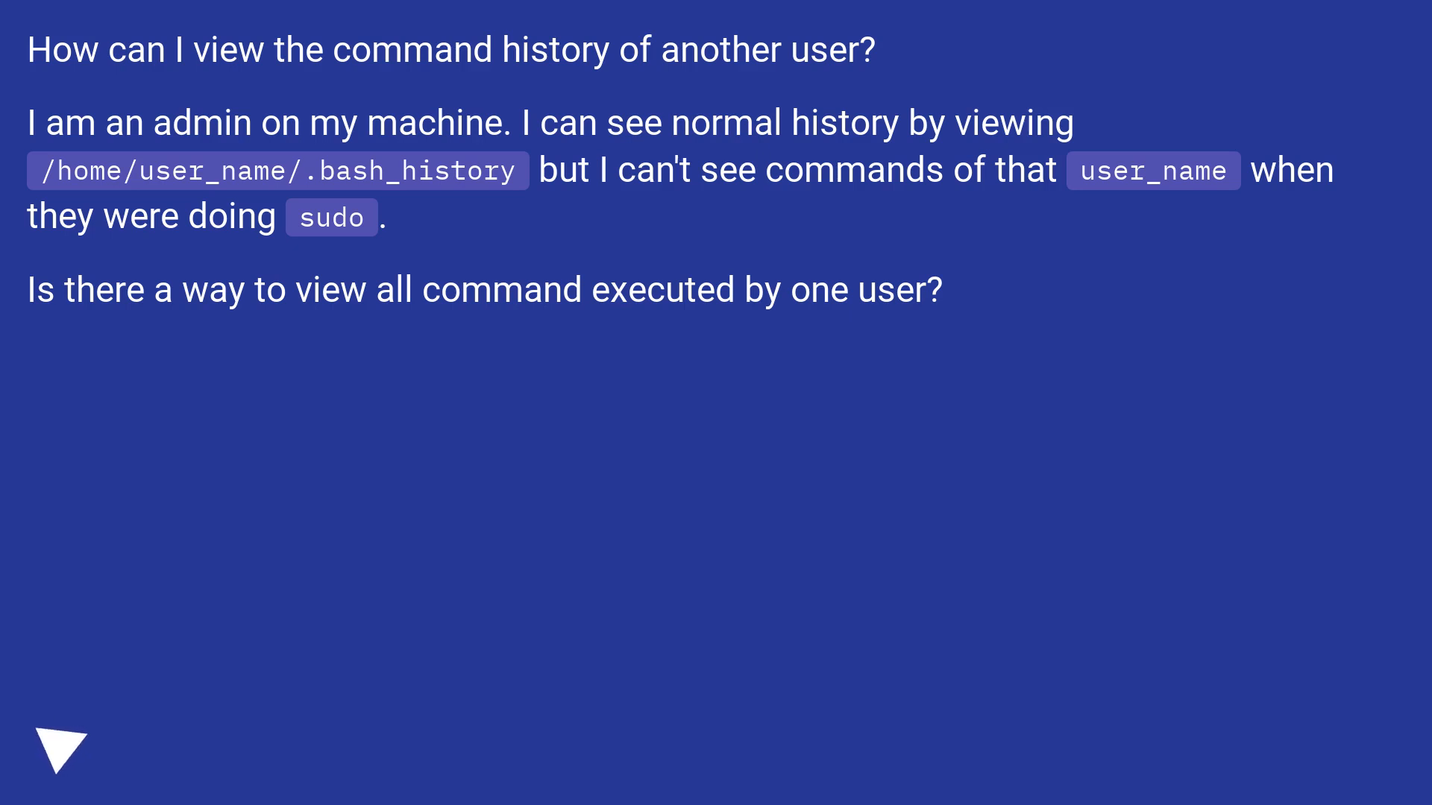
pyautogui.click(60, 749)
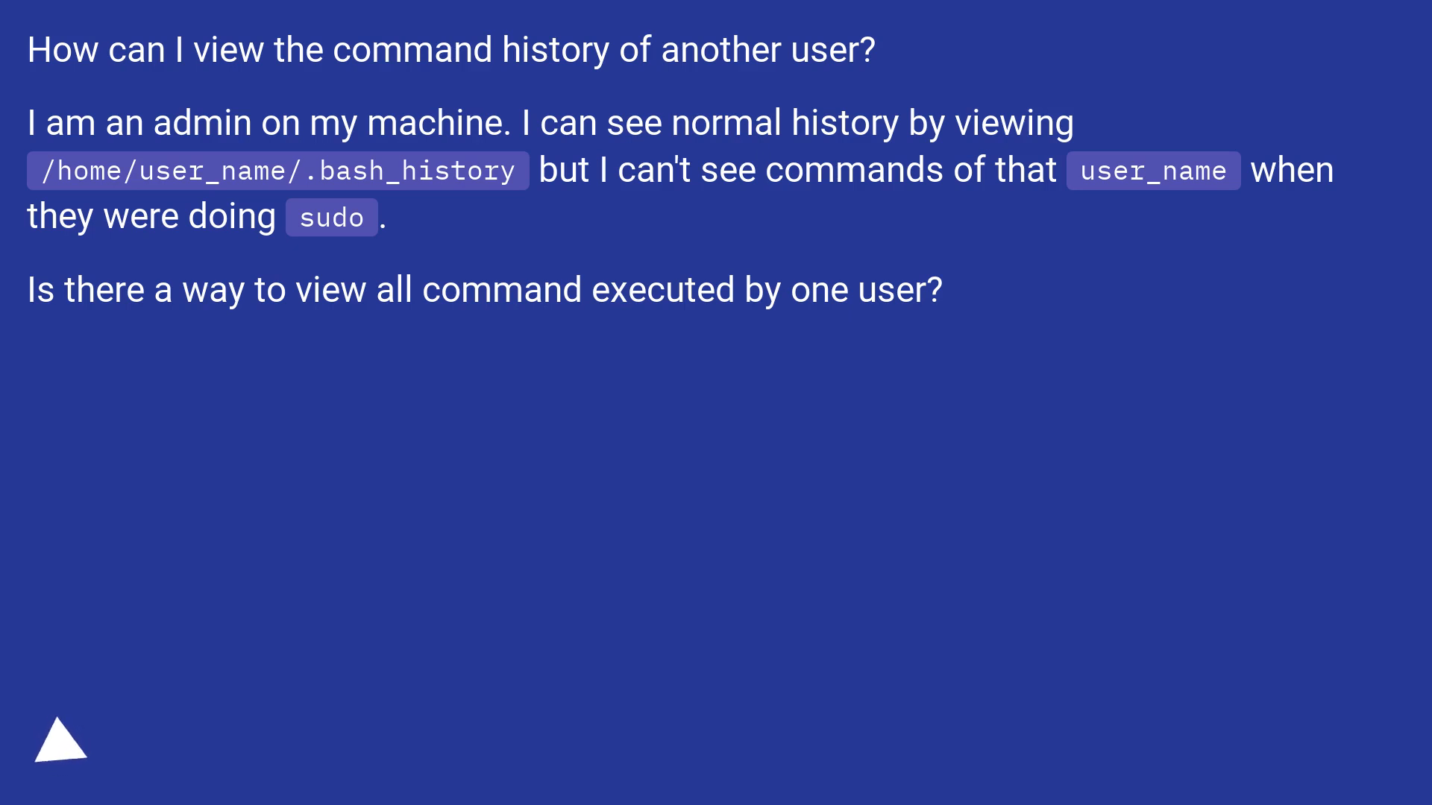